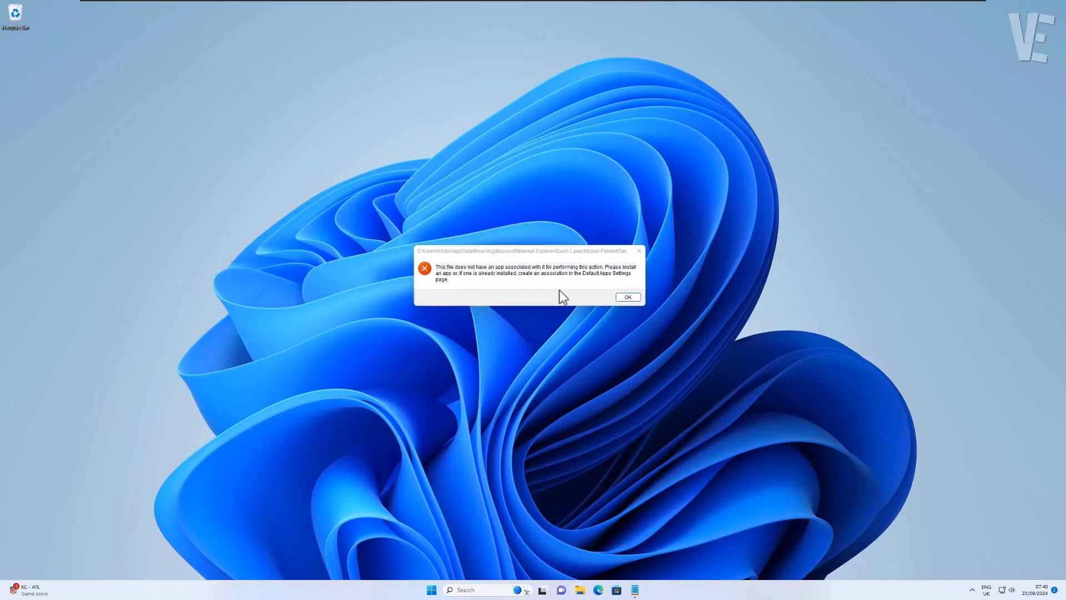
- Dismiss the 'This file does not have an app associated with it' error with OK
click(626, 297)
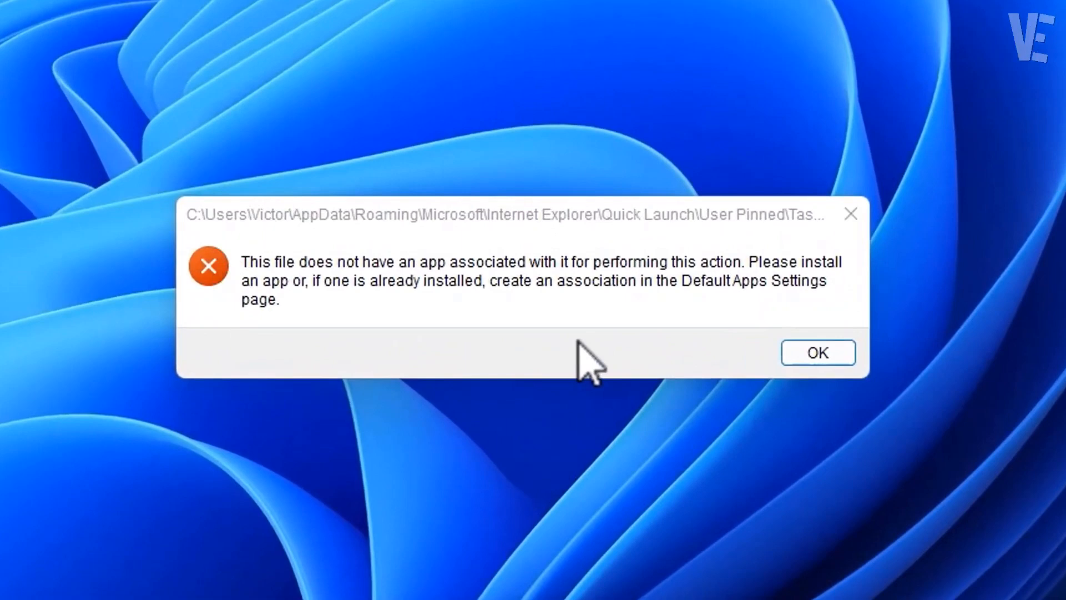
mouse_move(568, 462)
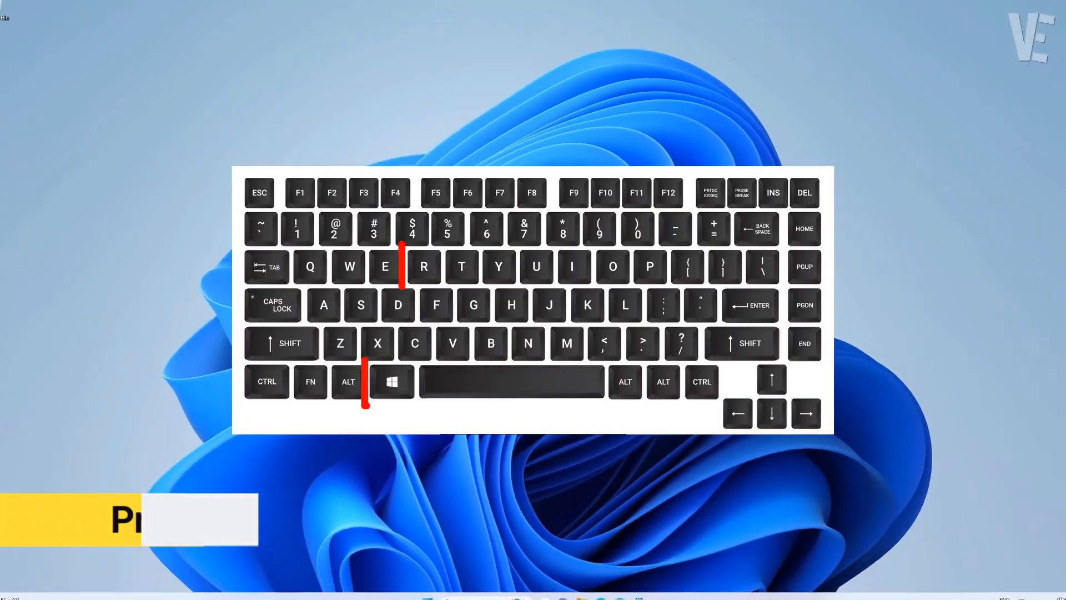
- Run regedit from the Win+R Run dialog
key(win+r)
text(regedit)
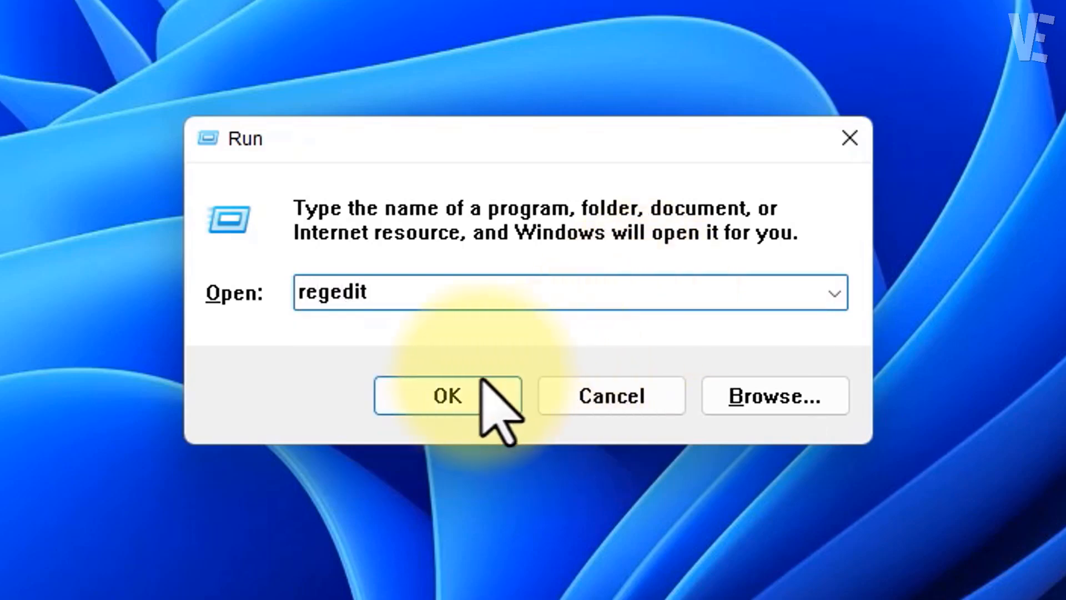
click(447, 396)
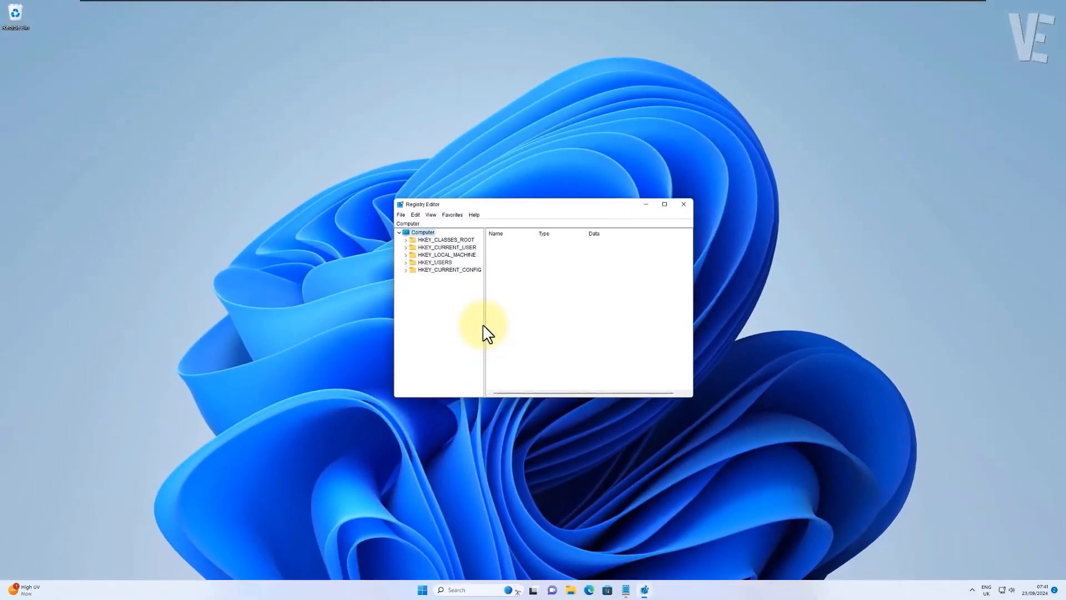
mouse_move(632, 589)
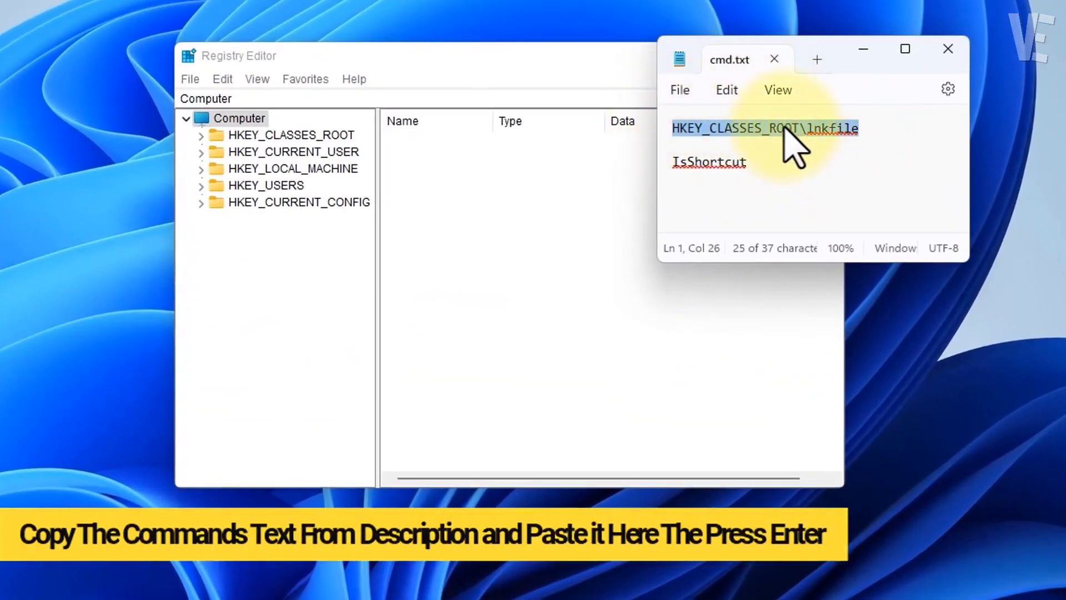
- Copy the lnkfile path, show the Address Bar, and paste HKEY_CLASSES_ROOT\lnkfile there
right_click(764, 128)
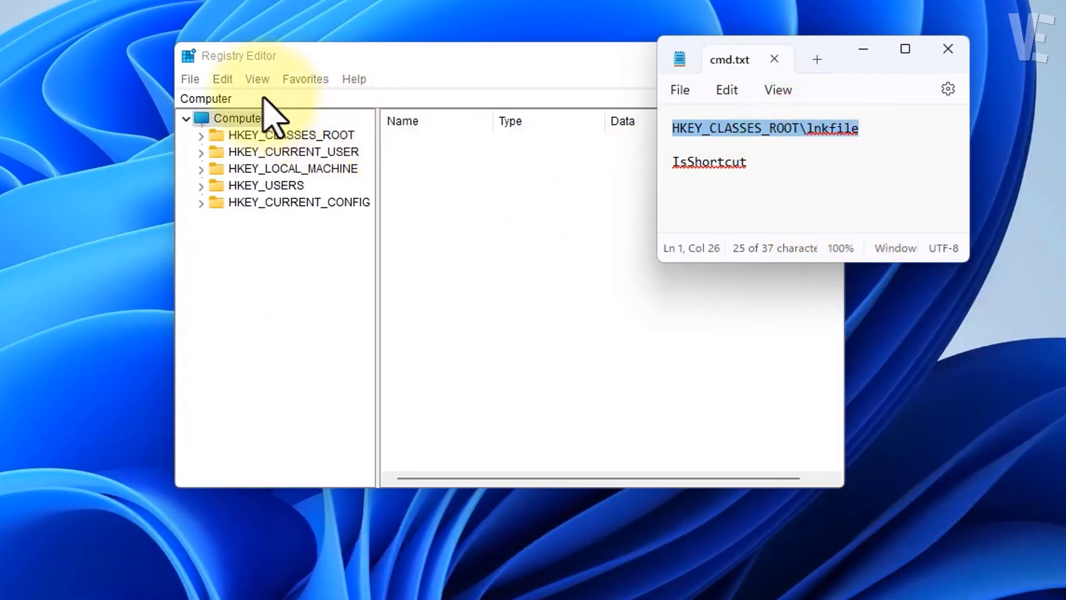
click(257, 79)
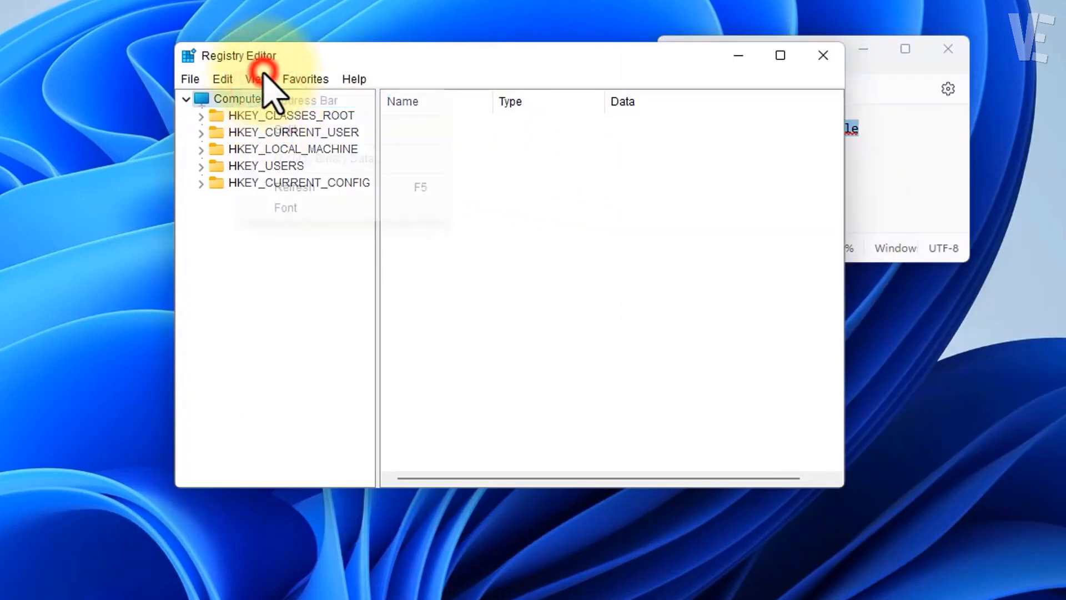
click(256, 79)
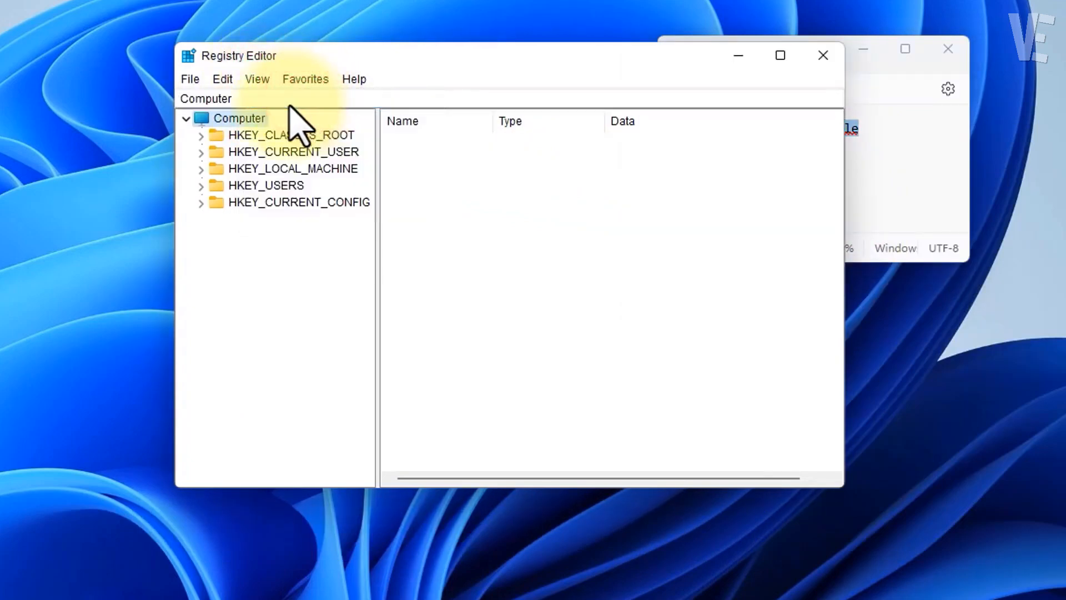
right_click(206, 99)
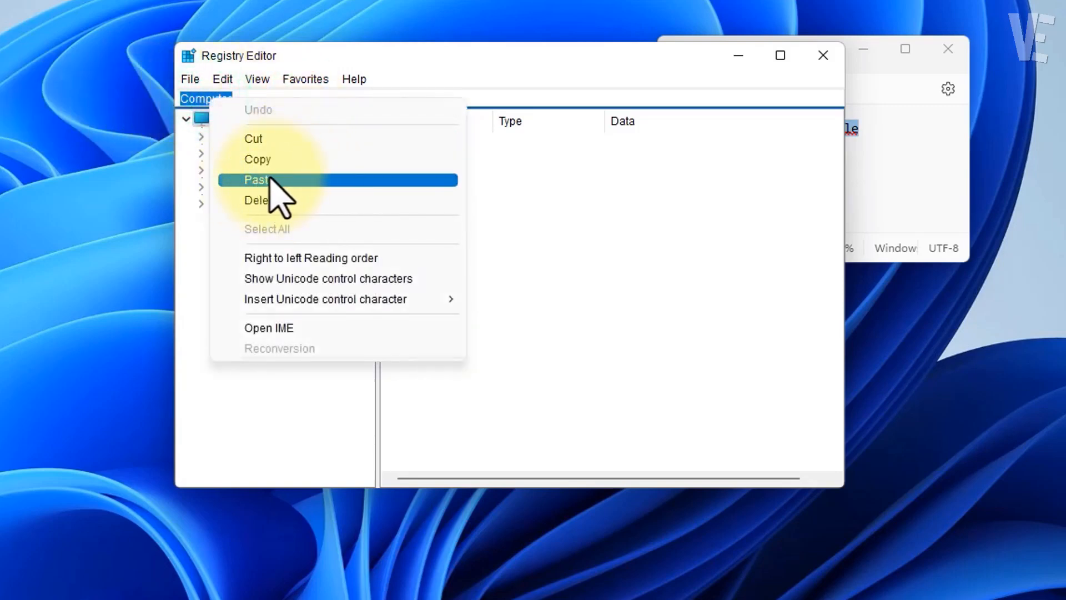
click(258, 180)
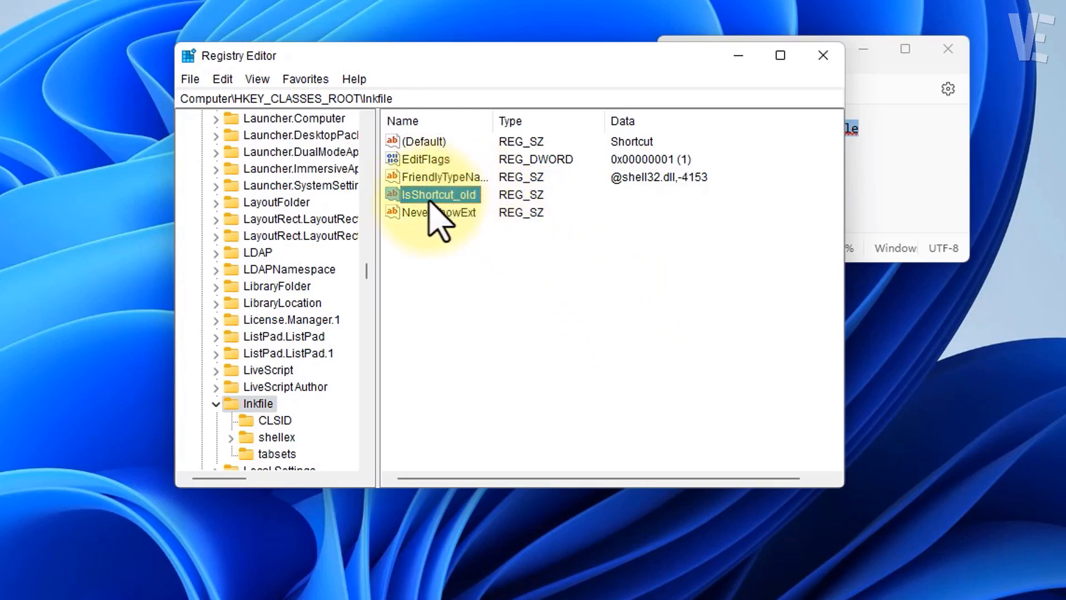
- Delete the IsShortcut_old value under lnkfile and confirm the deletion
right_click(438, 194)
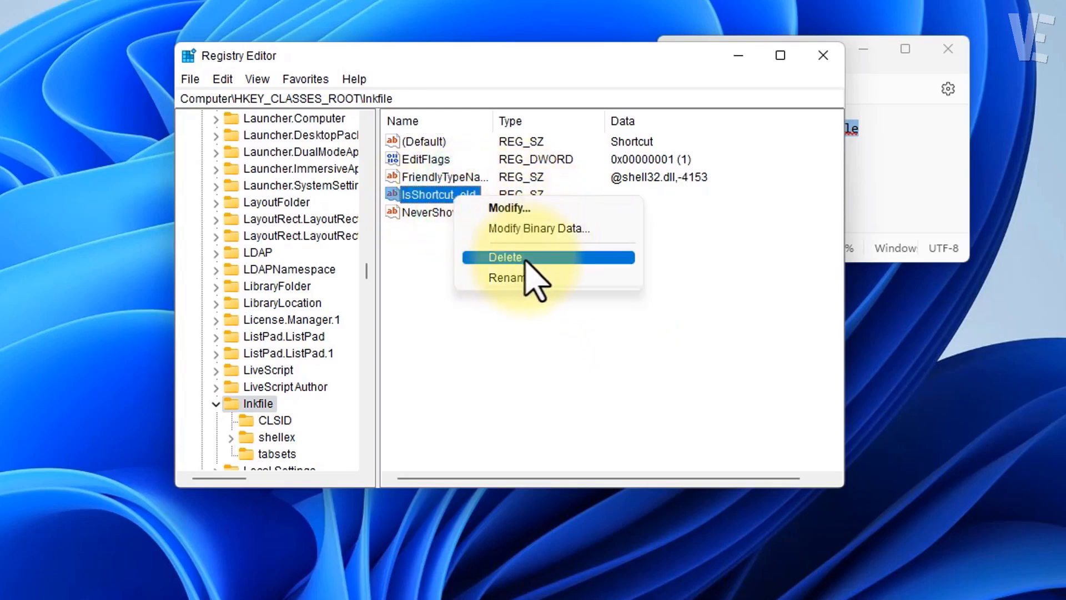
click(505, 257)
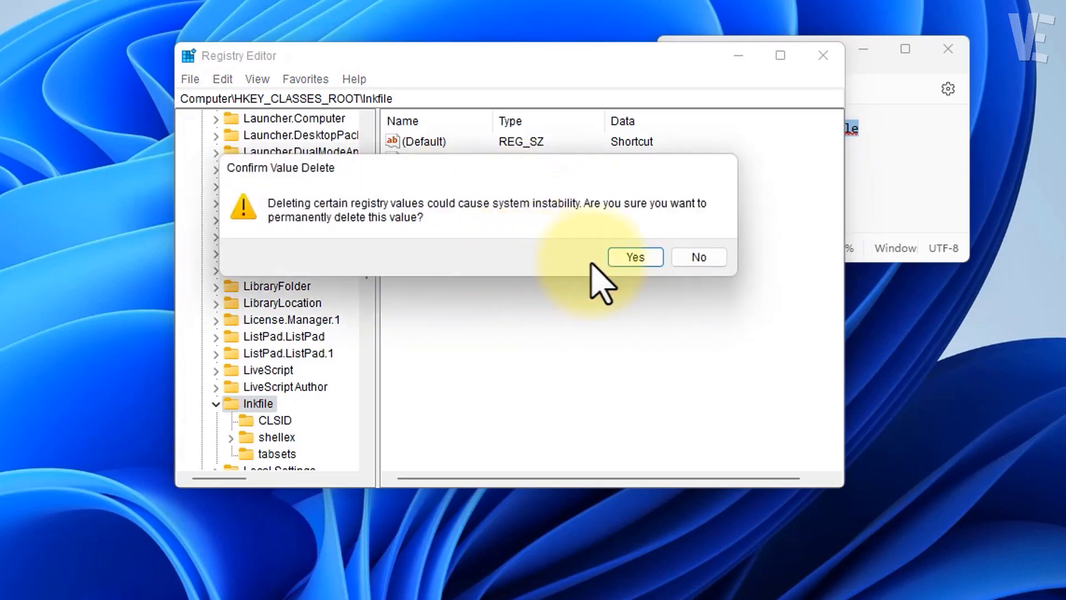
click(633, 257)
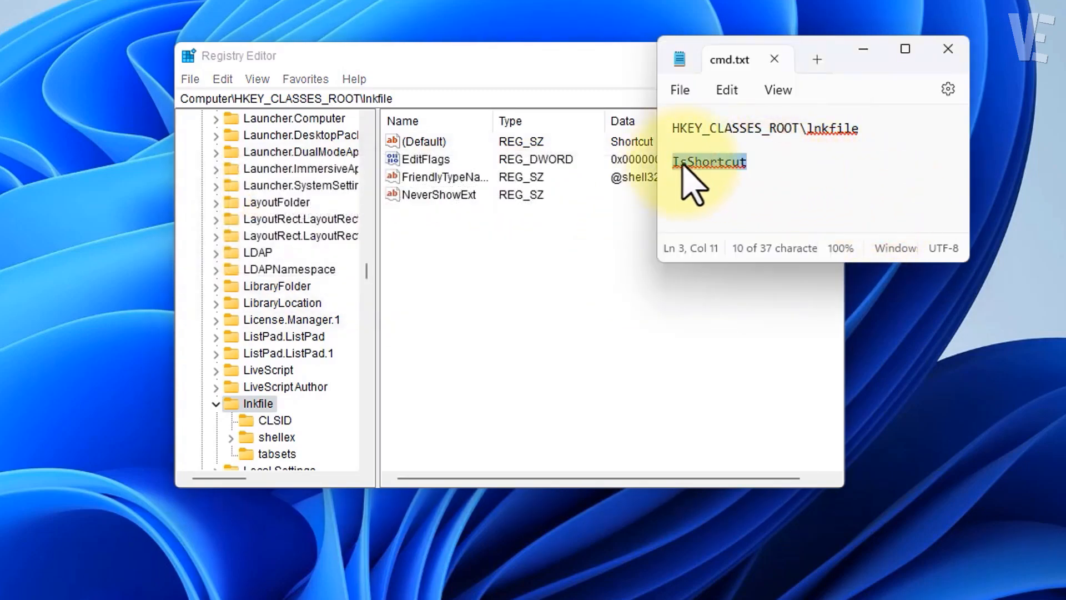
- Create a new String Value named 'IsShortcut' under HKEY_CLASSES_ROOT\lnkfile
right_click(709, 162)
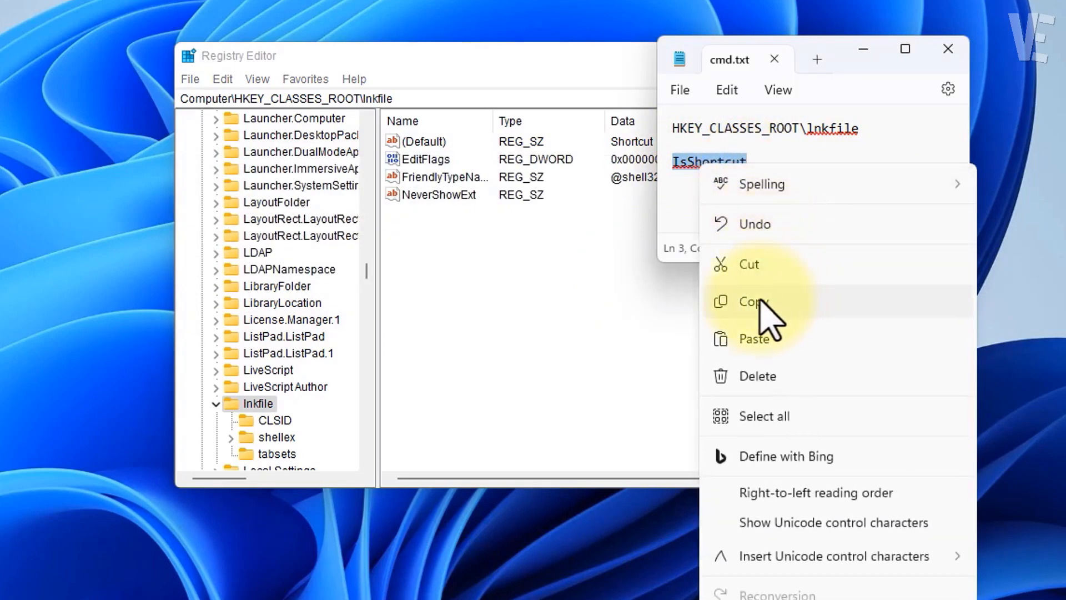
click(752, 301)
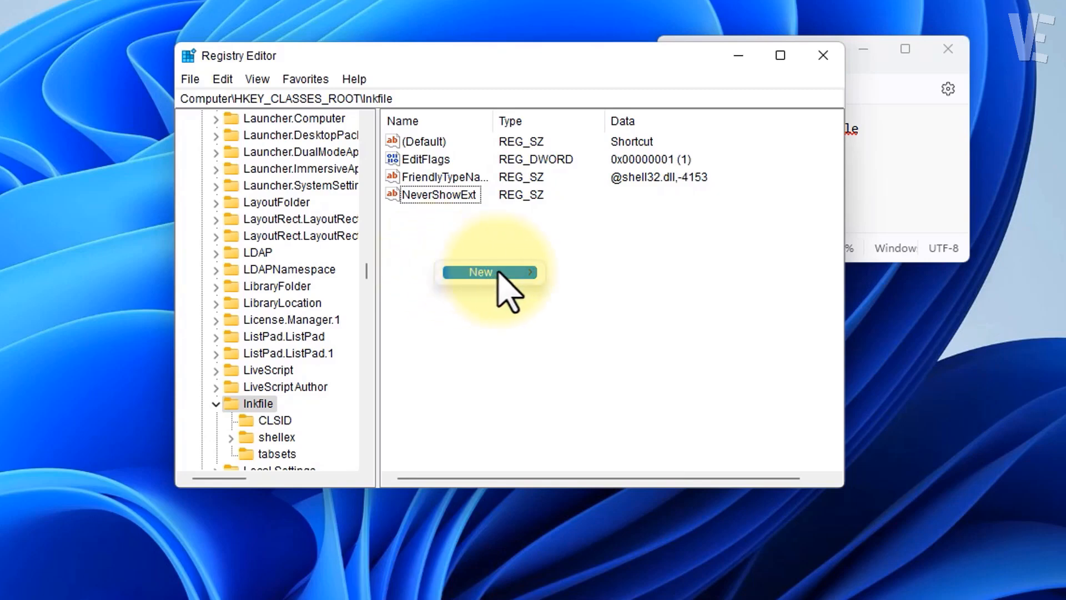
click(481, 272)
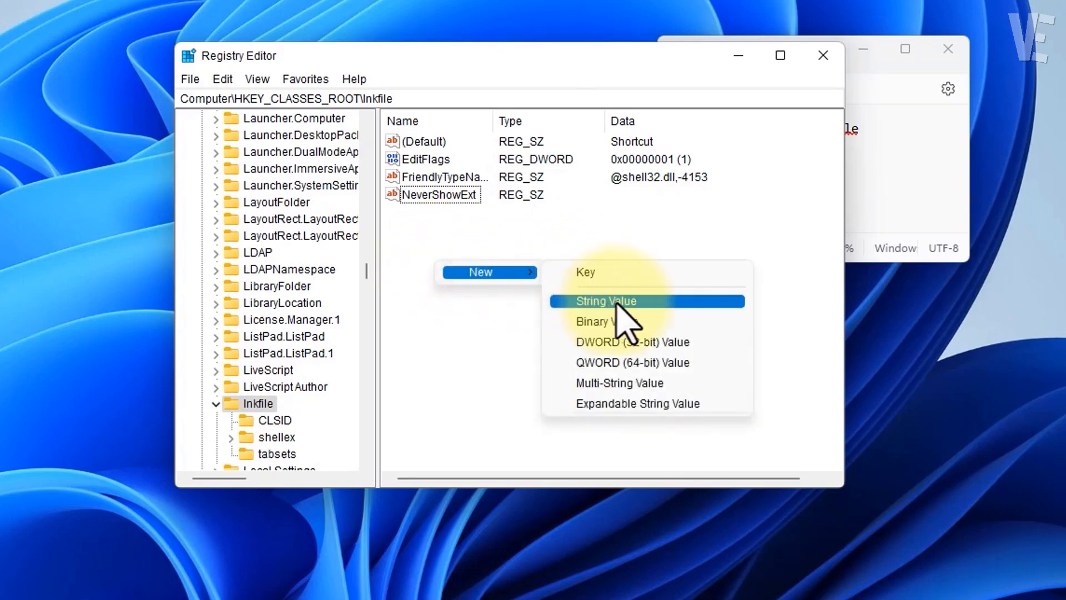
click(605, 300)
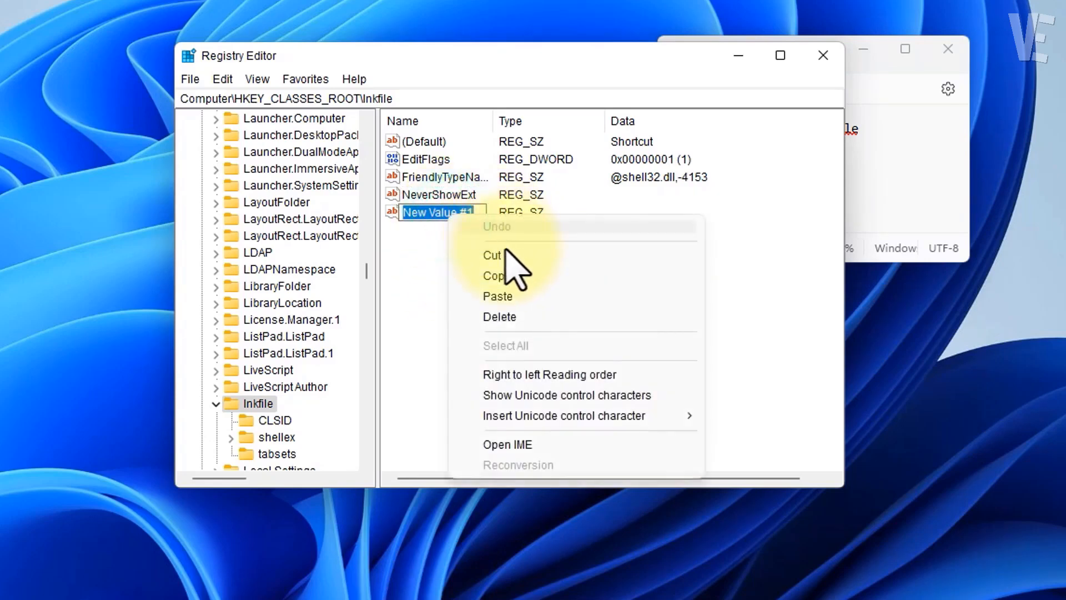
text(IsShortcut)
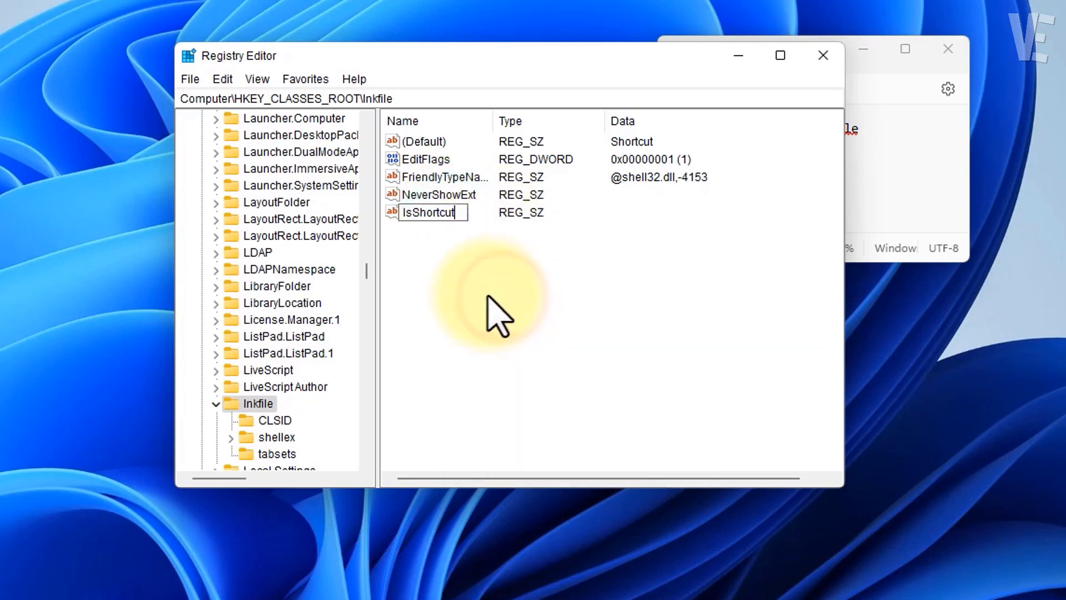
click(427, 212)
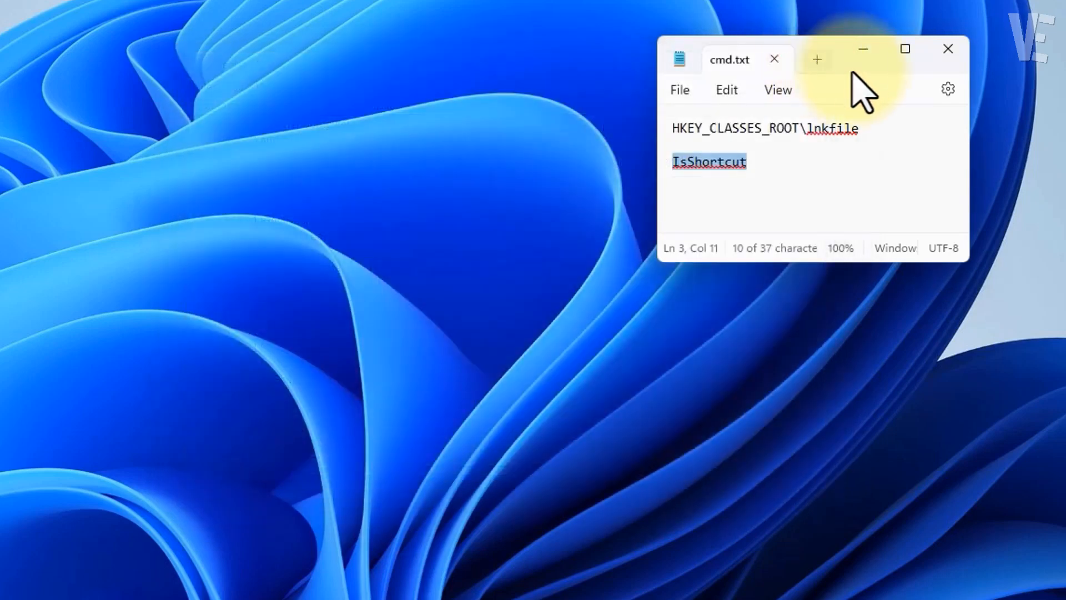
- Close Notepad and restart Windows from the Start menu power options
click(948, 49)
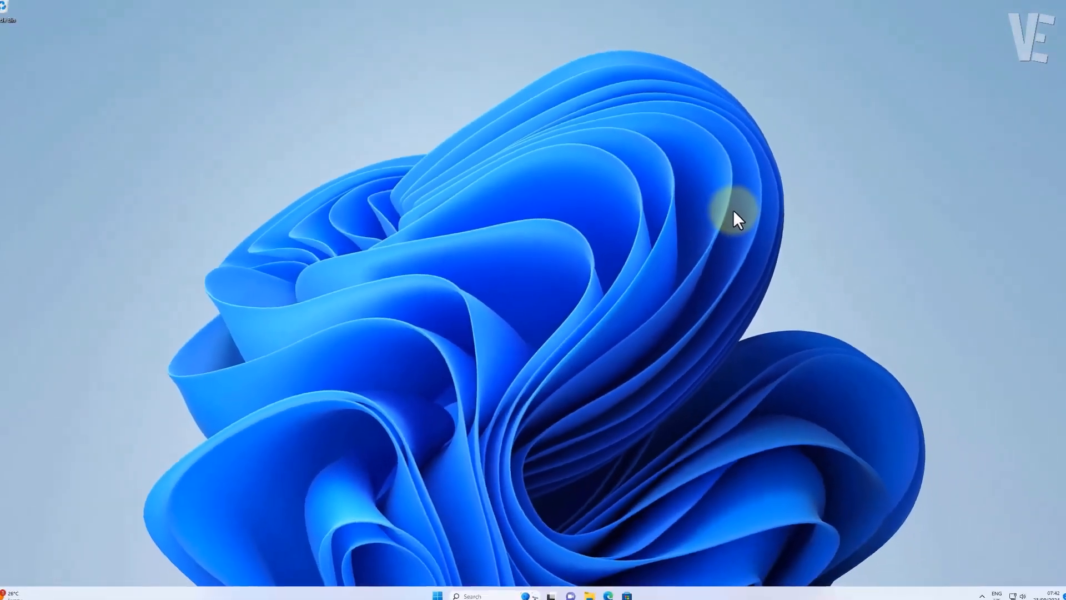
click(438, 595)
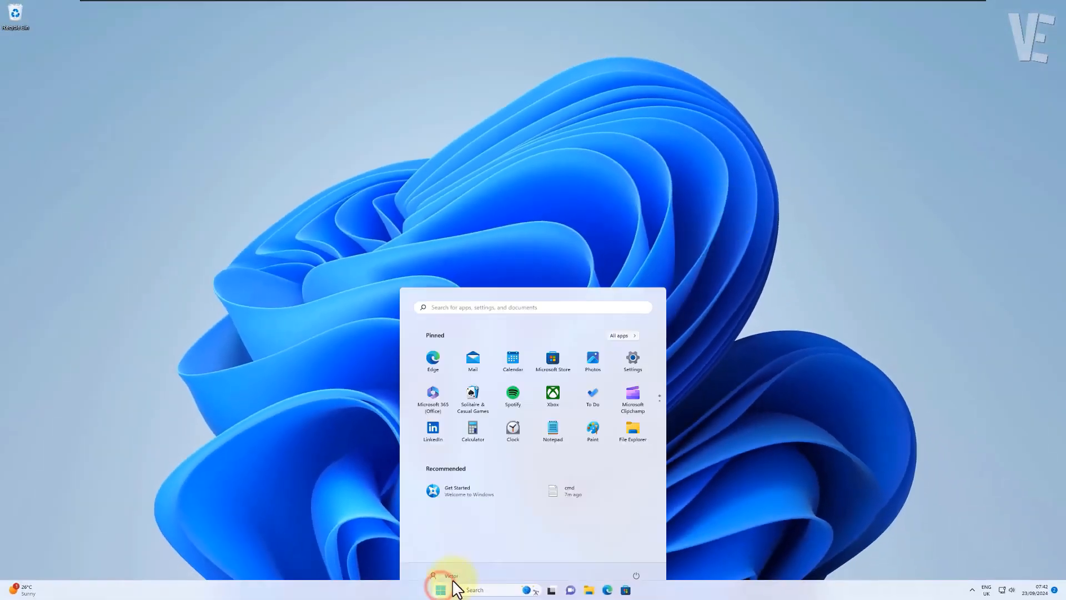
click(635, 575)
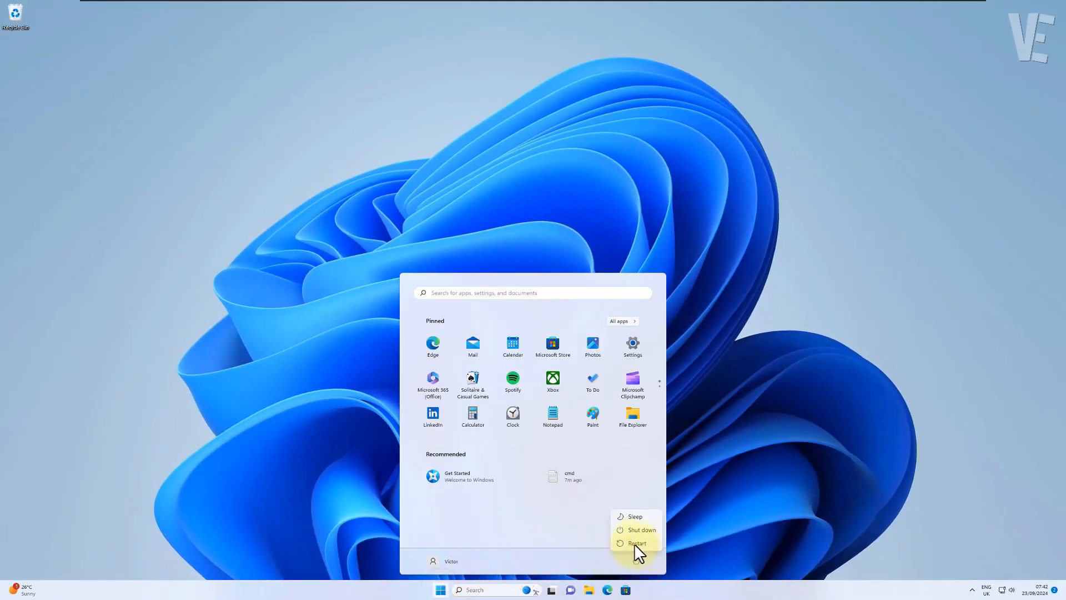
click(636, 542)
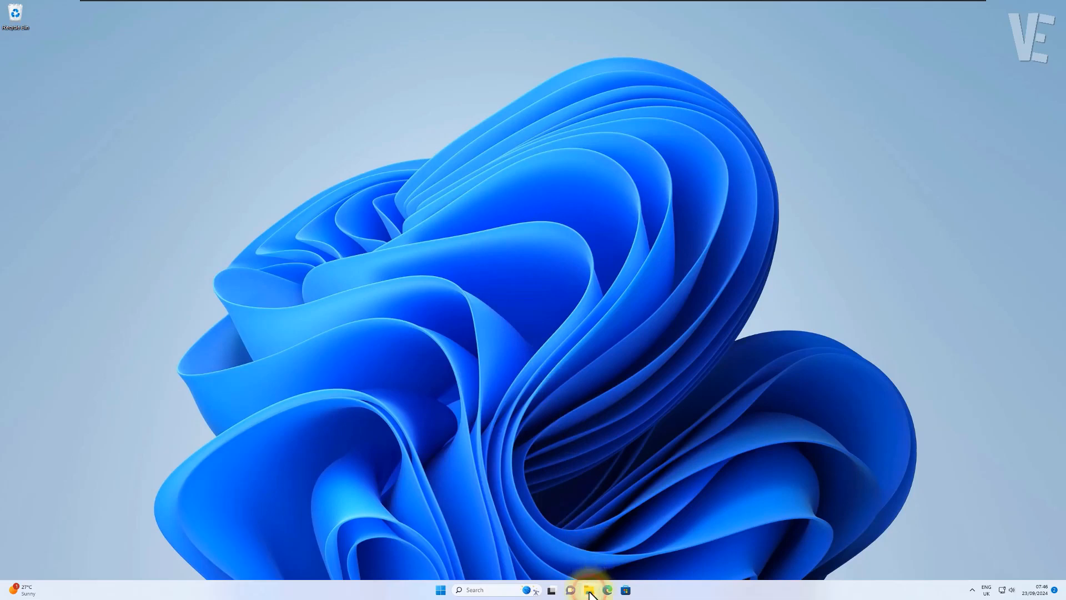
- Open File Explorer from the taskbar to show Quick access
click(587, 589)
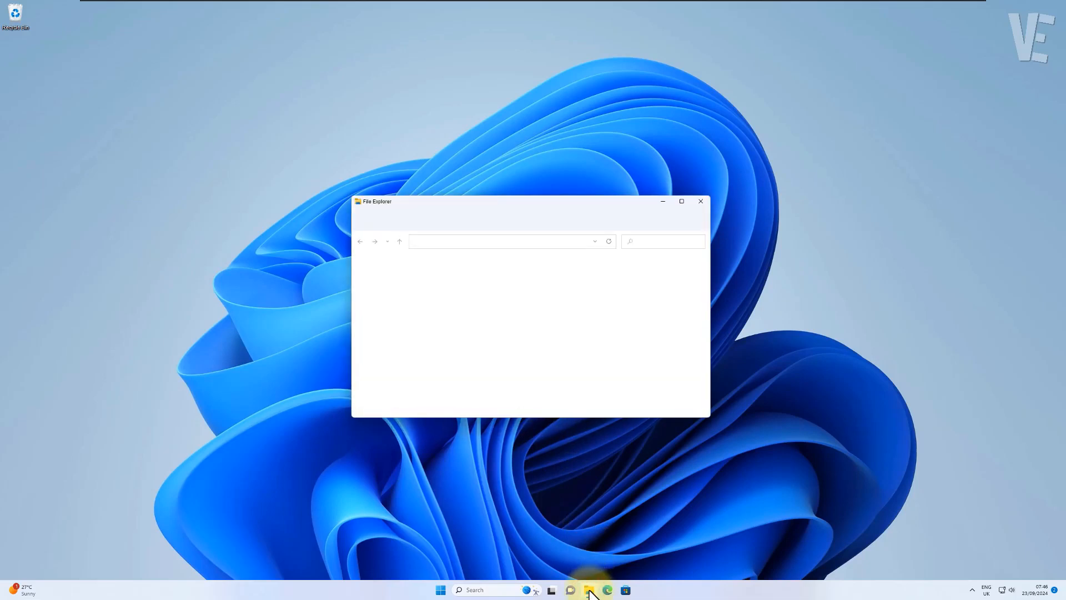
click(590, 590)
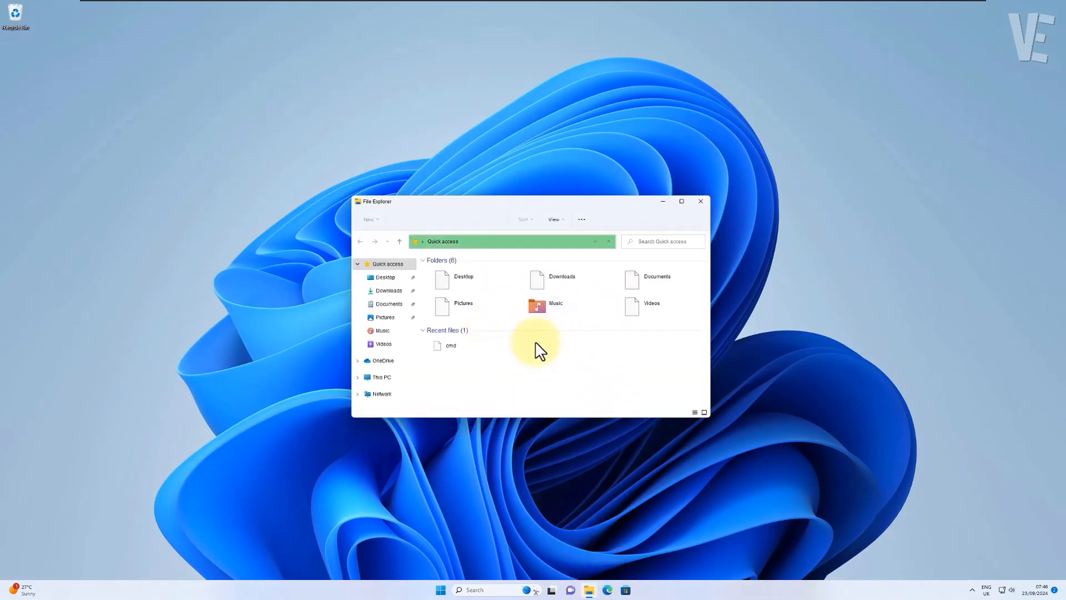